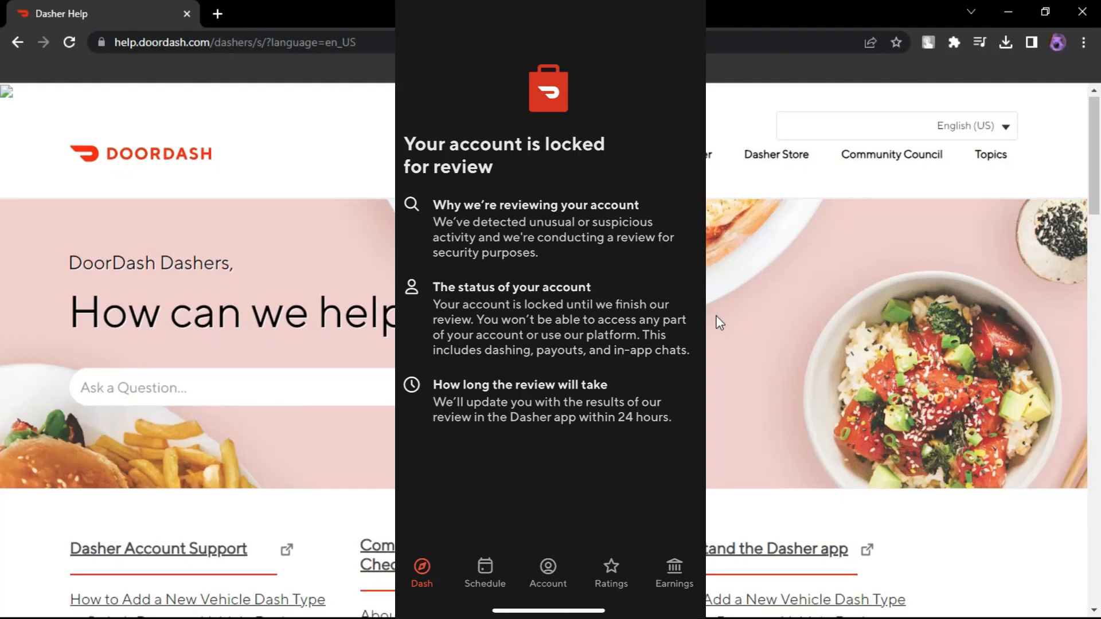
# Enter 'fix doordash your account is locked for review' in the Ask a Question search box.
pyautogui.scroll(-3)
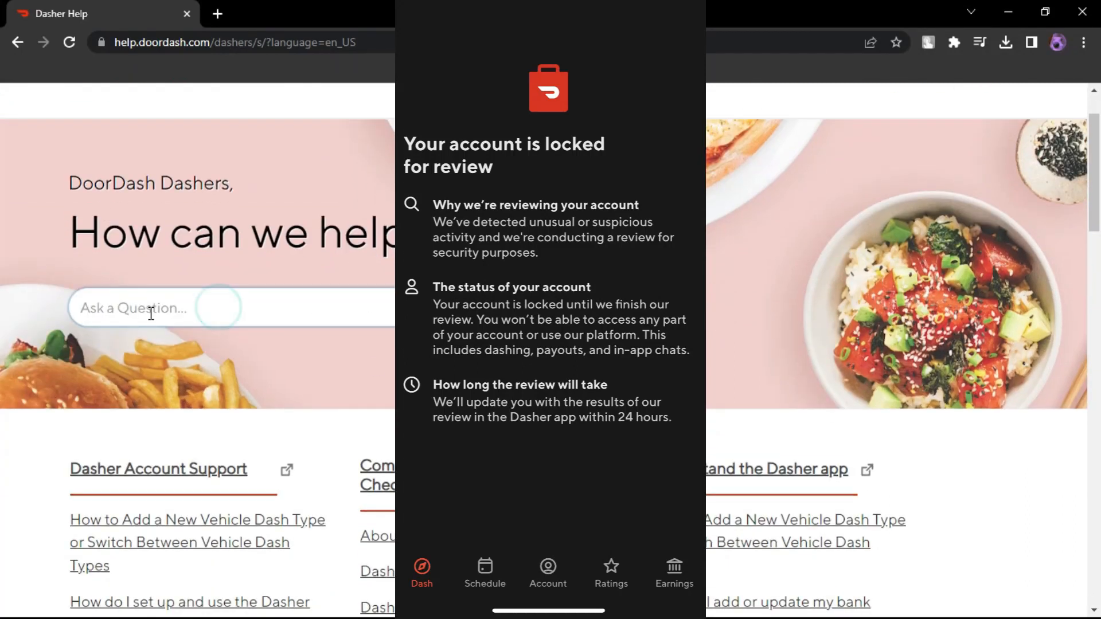
pyautogui.write('fix doordash your account is locked for review')
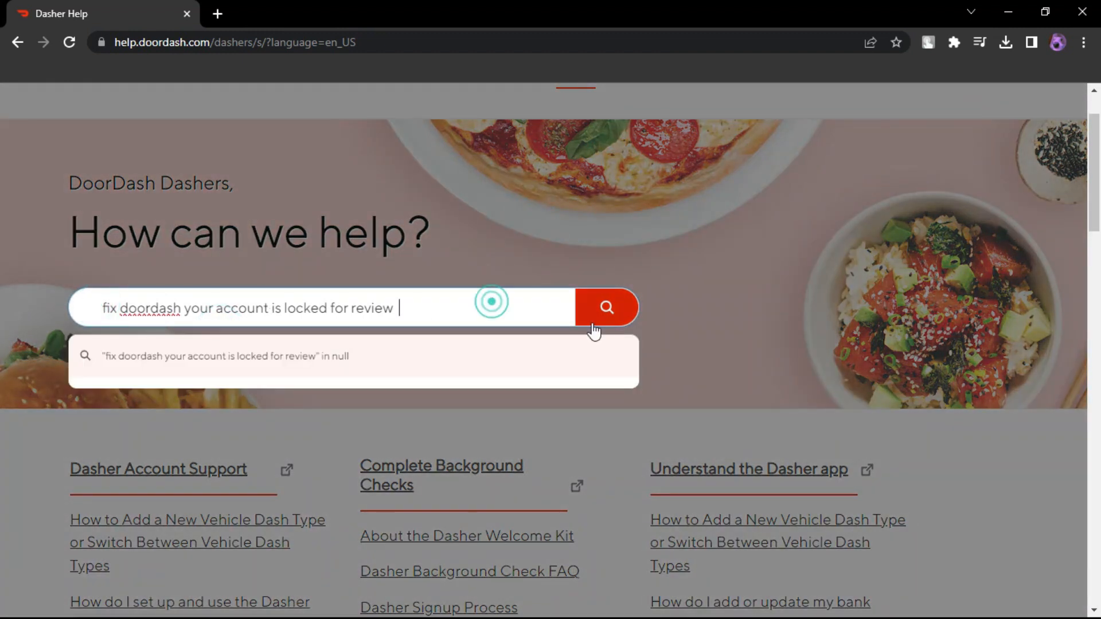
# Submit the locked-account search and browse the article results, led by 'How do I verify my account?'.
pyautogui.click(606, 307)
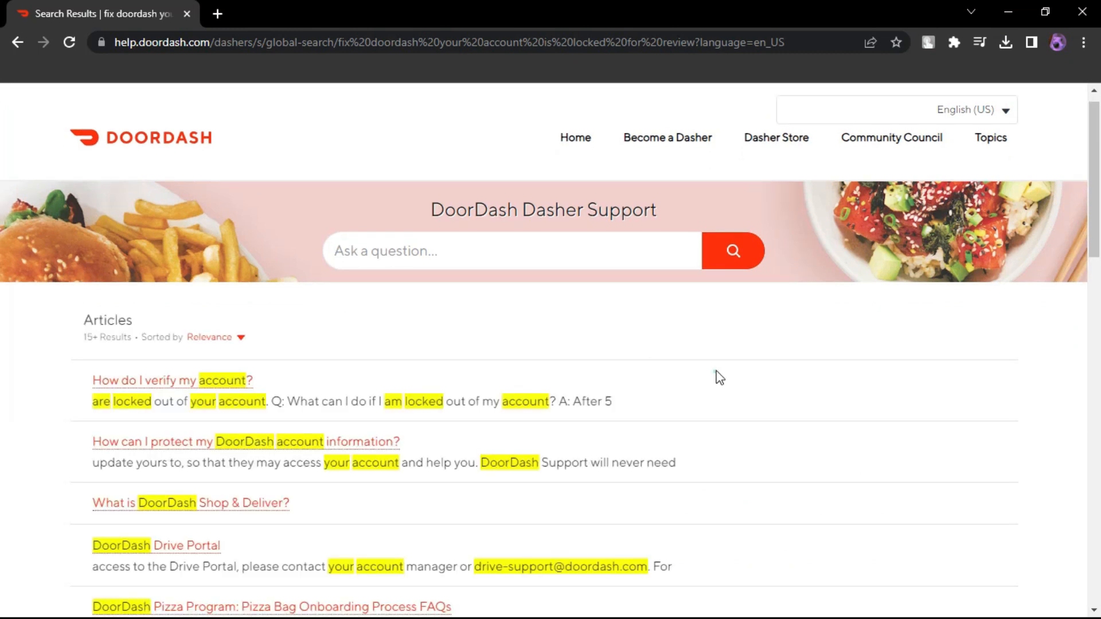
pyautogui.moveTo(193, 399)
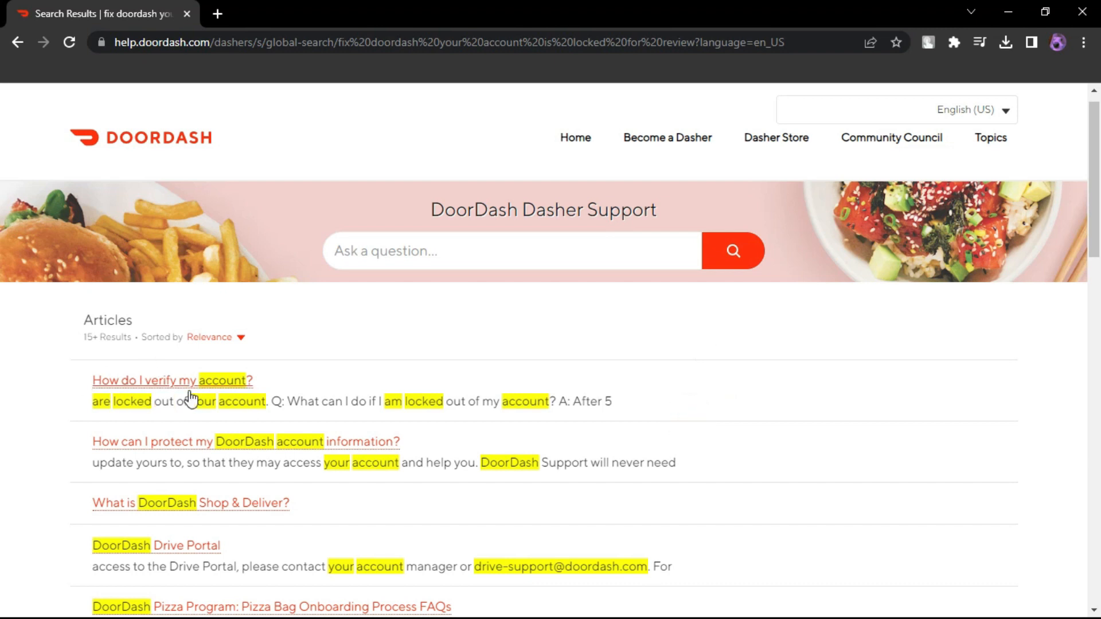
pyautogui.scroll(-3)
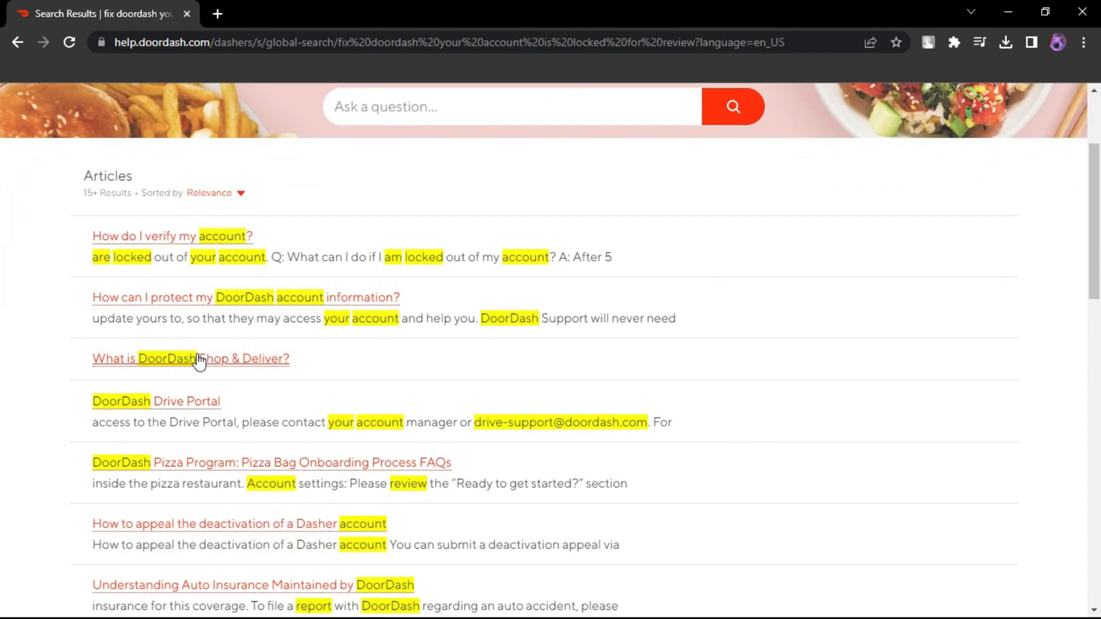
pyautogui.scroll(-3)
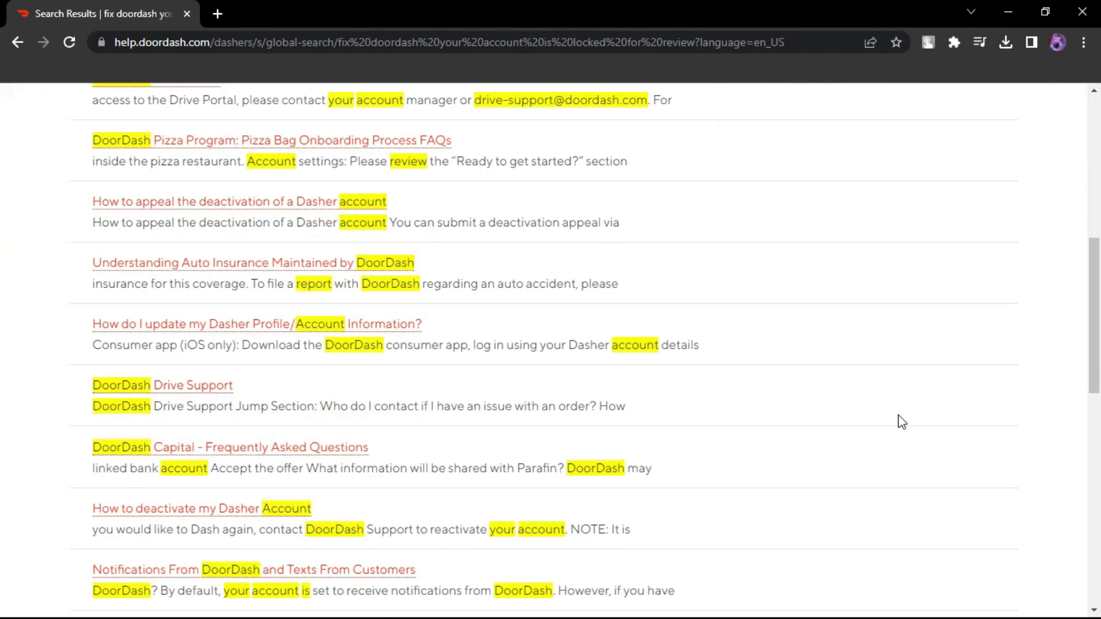
pyautogui.scroll(-3)
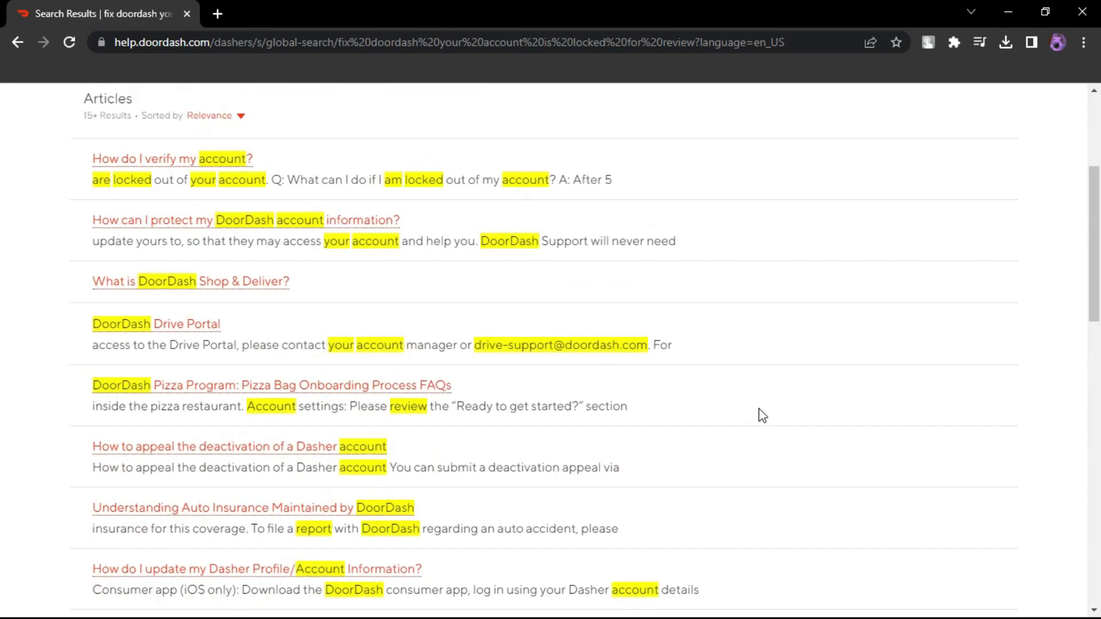
# Return to the Dasher Help home page and browse Featured Topics down to the footer and back.
pyautogui.click(575, 155)
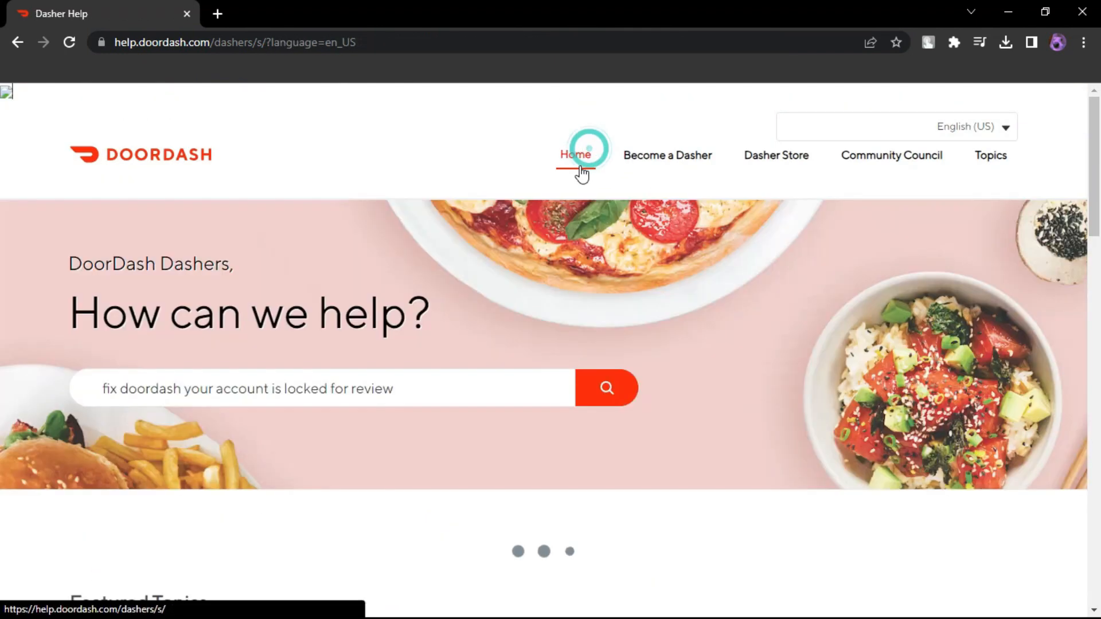
pyautogui.scroll(-3)
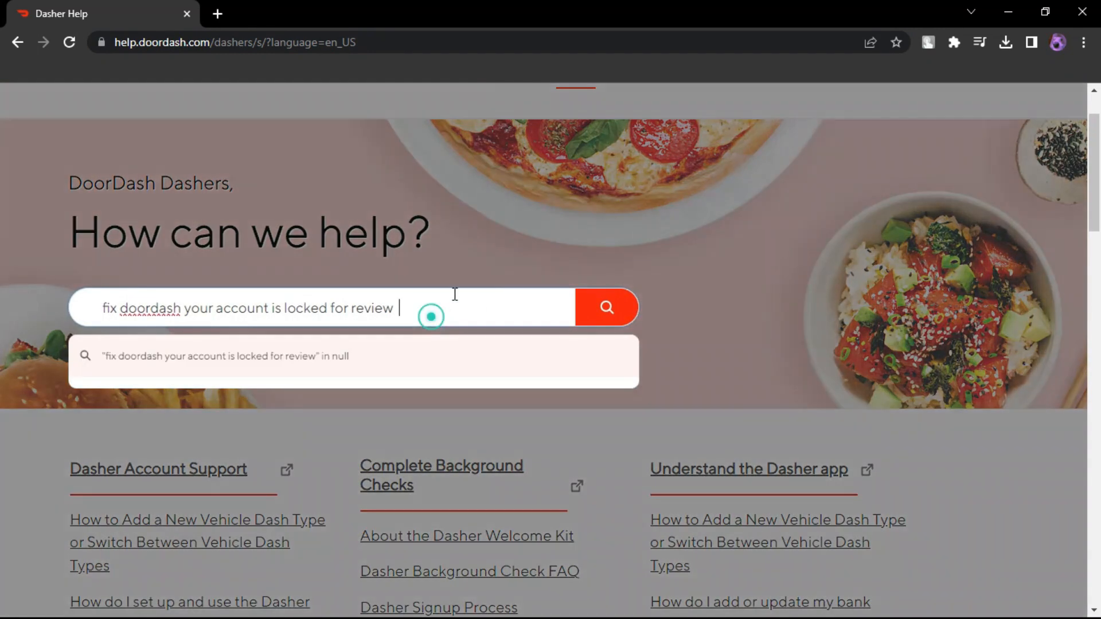
pyautogui.scroll(-3)
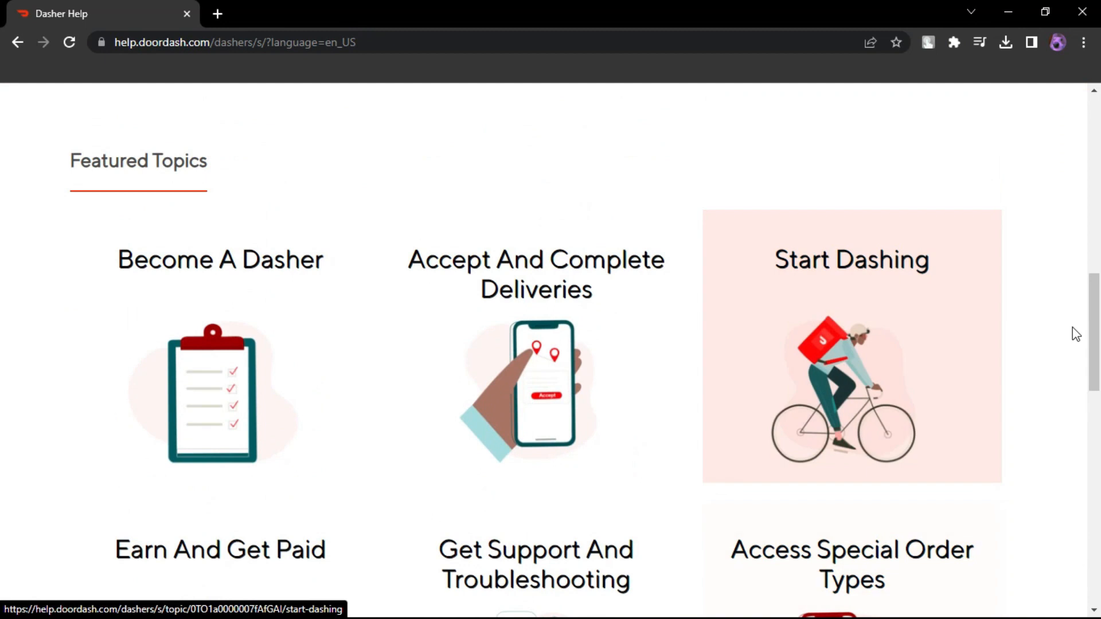
pyautogui.scroll(-3)
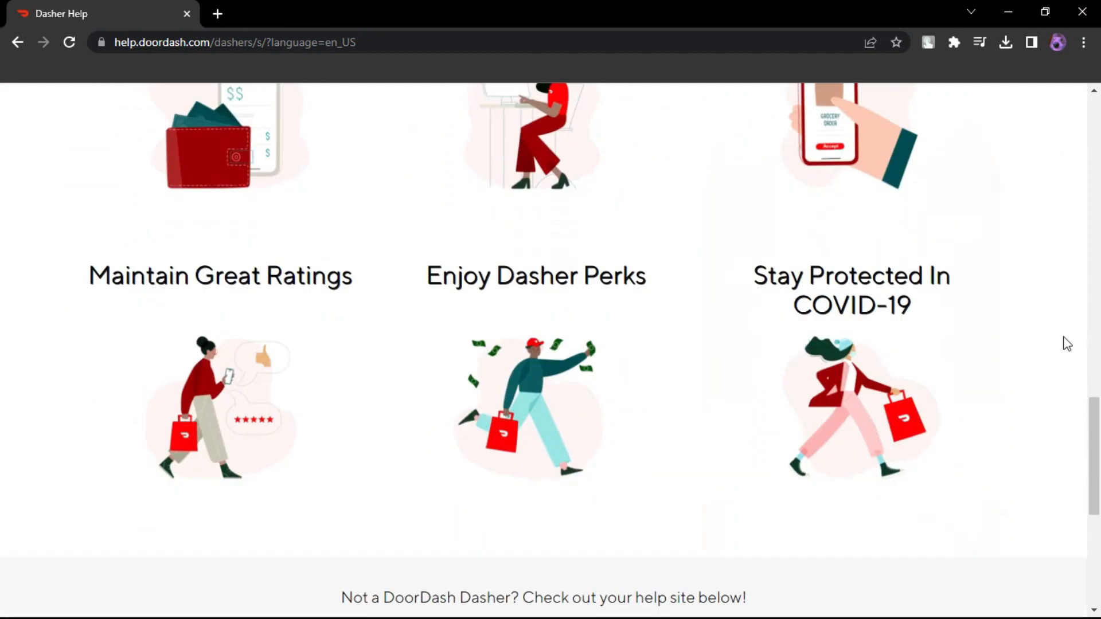
pyautogui.scroll(-3)
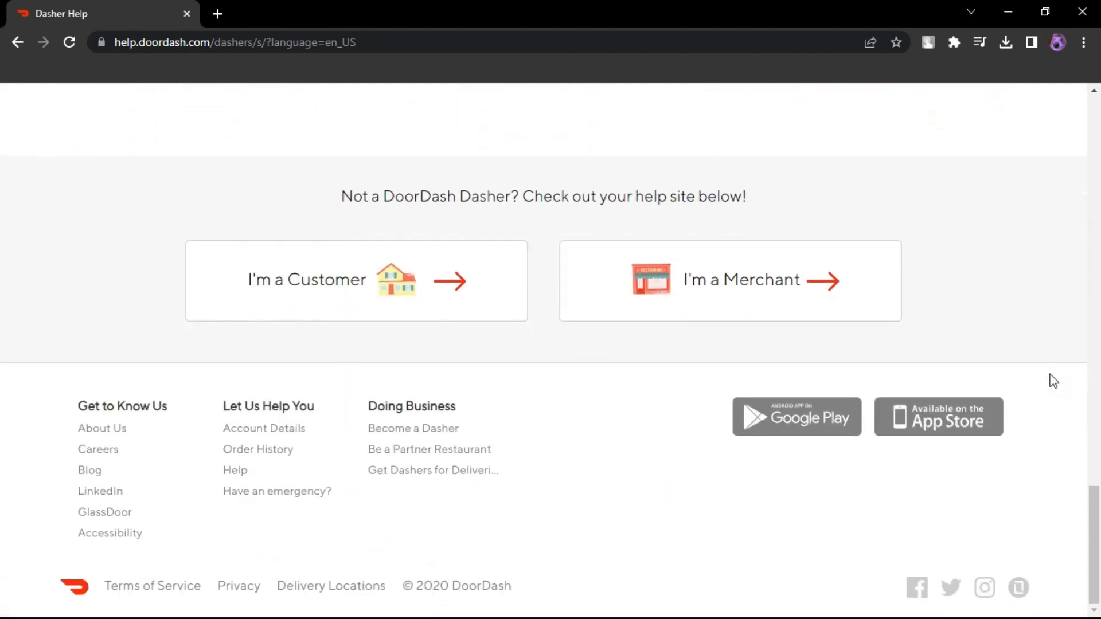
pyautogui.scroll(3)
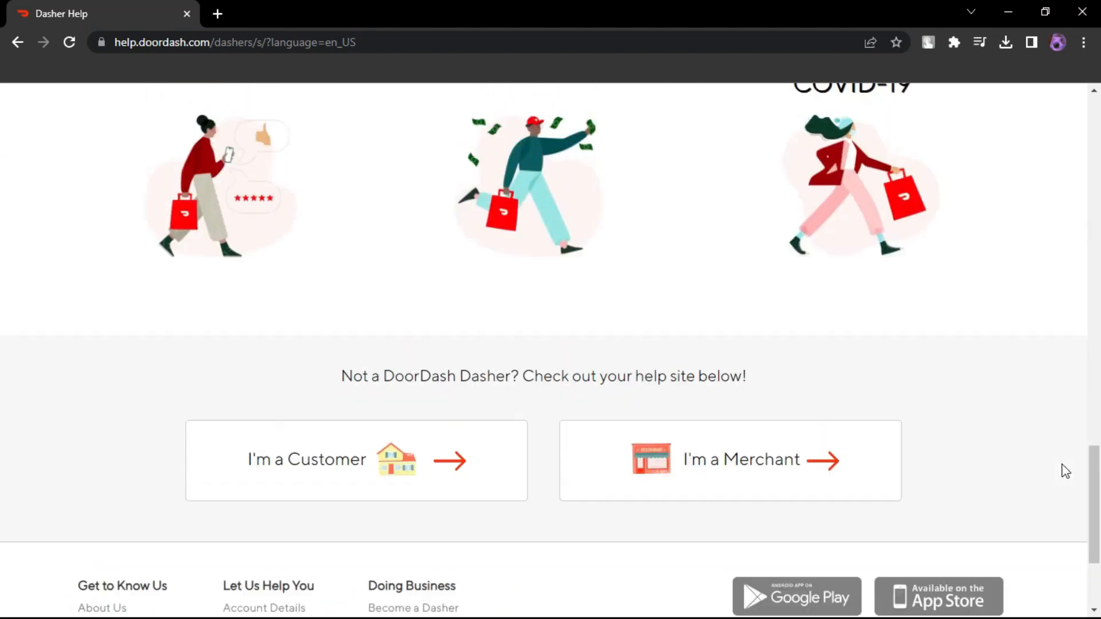
pyautogui.scroll(3)
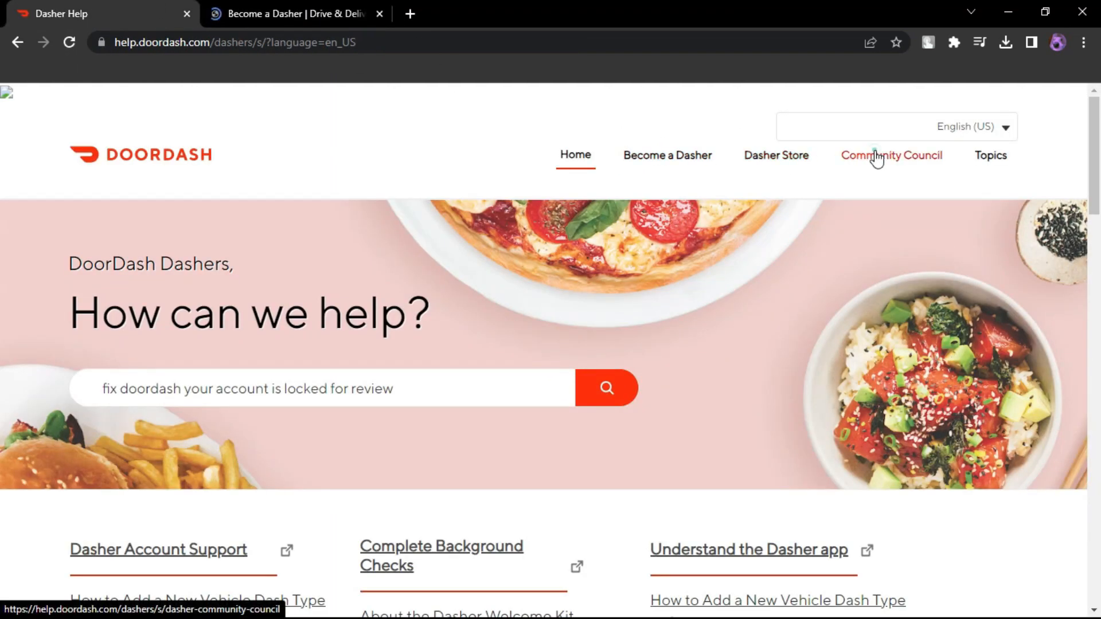
# View the Dasher Community Council page from the top navigation.
pyautogui.click(892, 155)
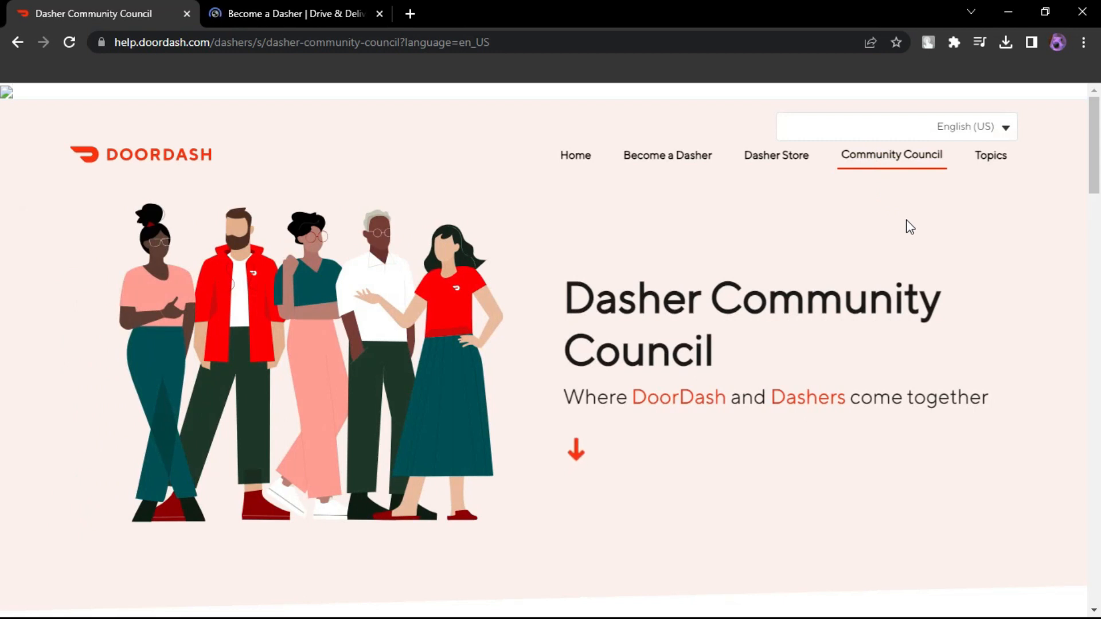
pyautogui.scroll(-3)
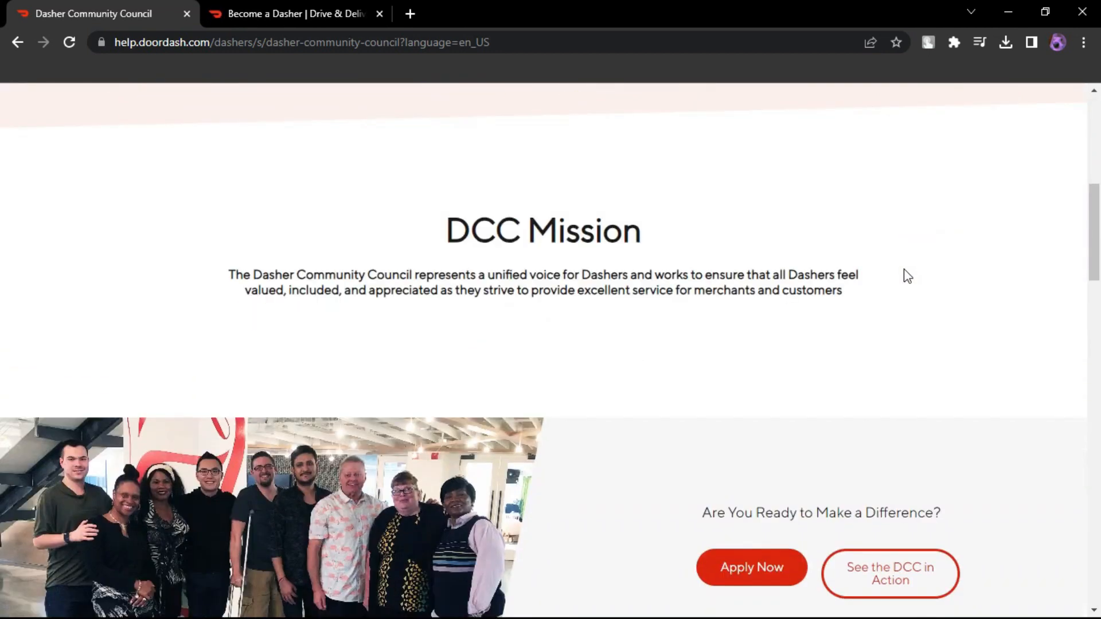
pyautogui.scroll(-3)
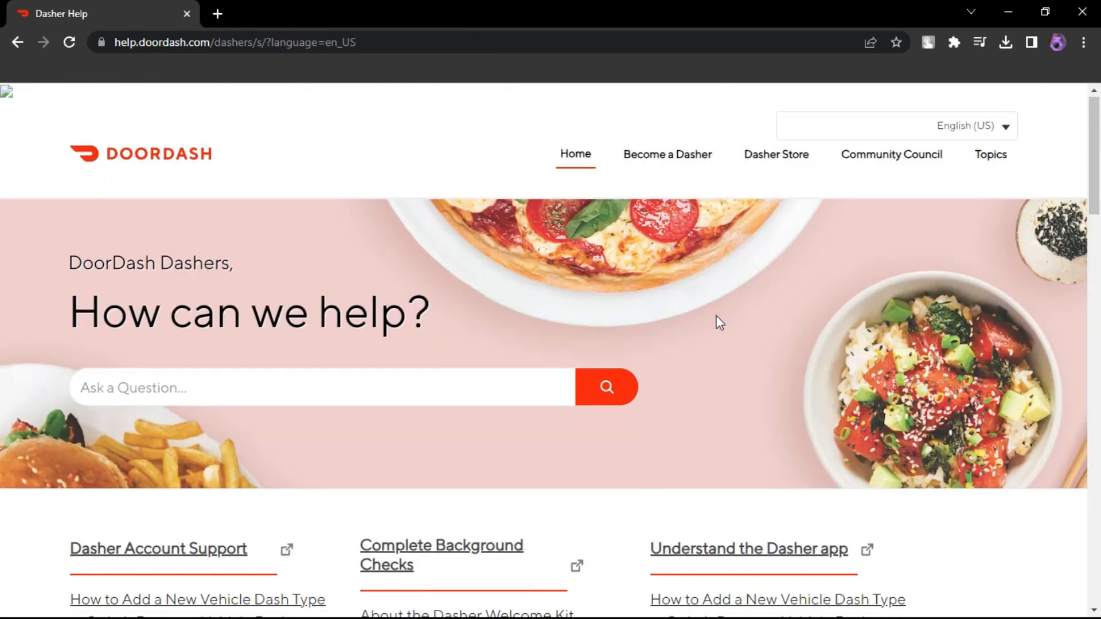
# Load the Dasher Help URL and submit the locked-account question again.
pyautogui.scroll(-3)
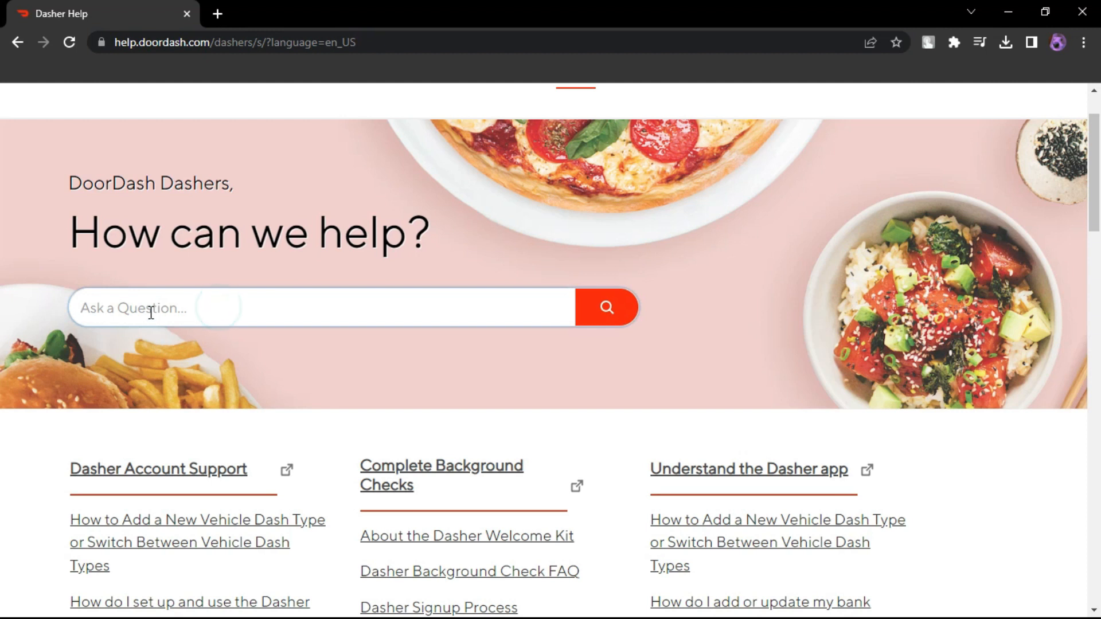
pyautogui.write('https://help.doordash.com/dashers/s/?language=en_US')
pyautogui.write('fix doordash your account is locked for review')
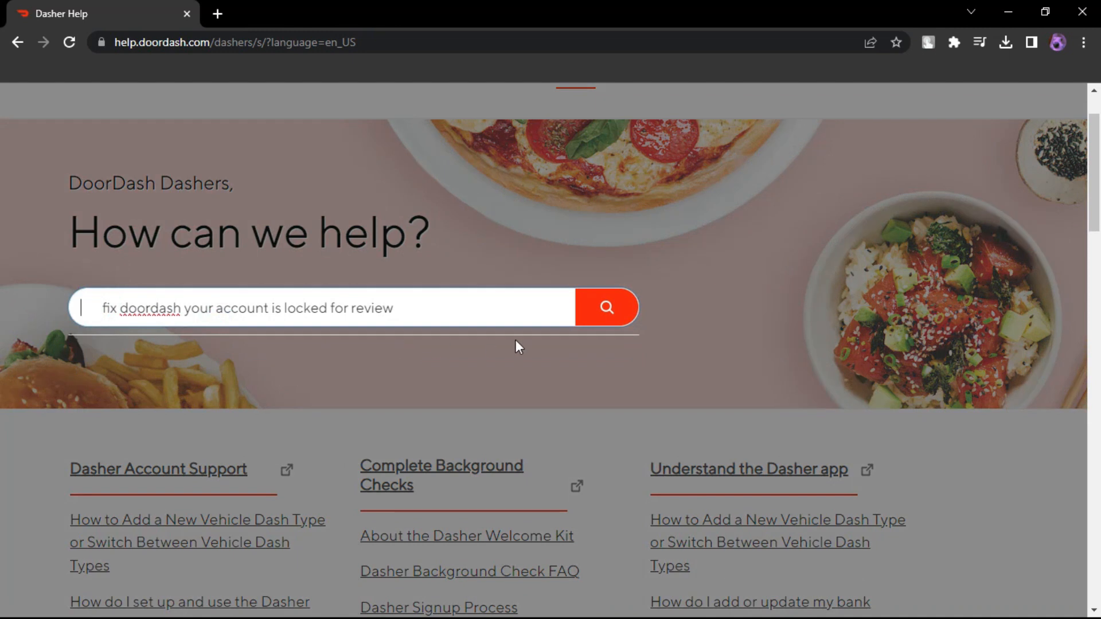
pyautogui.click(606, 308)
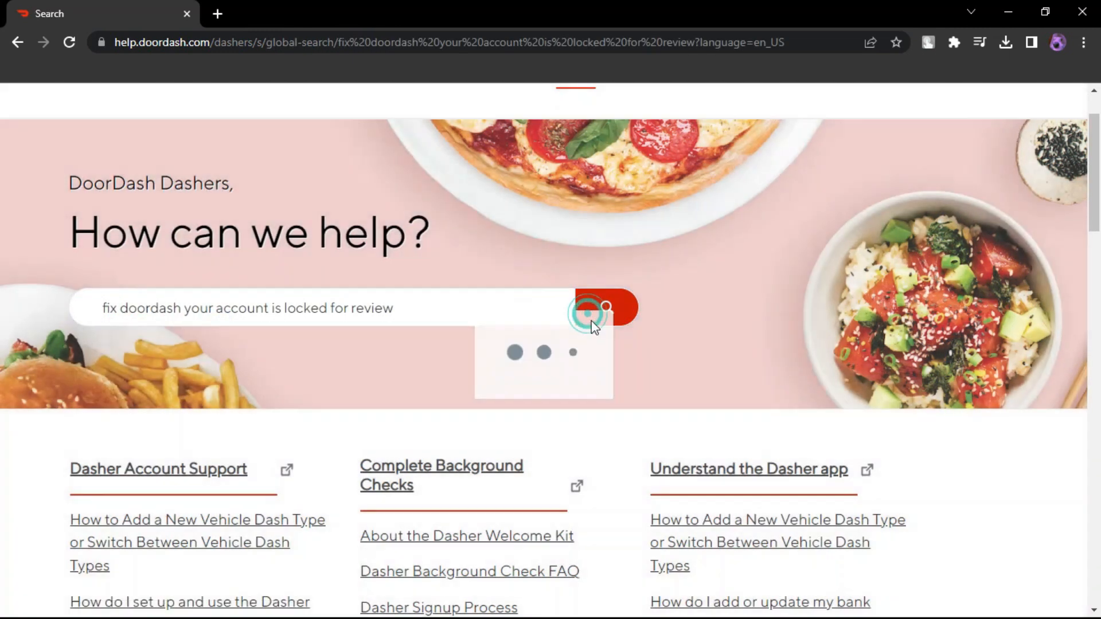
# Confirm the search and browse the locked-account results down to Show More and back to the top.
pyautogui.click(608, 308)
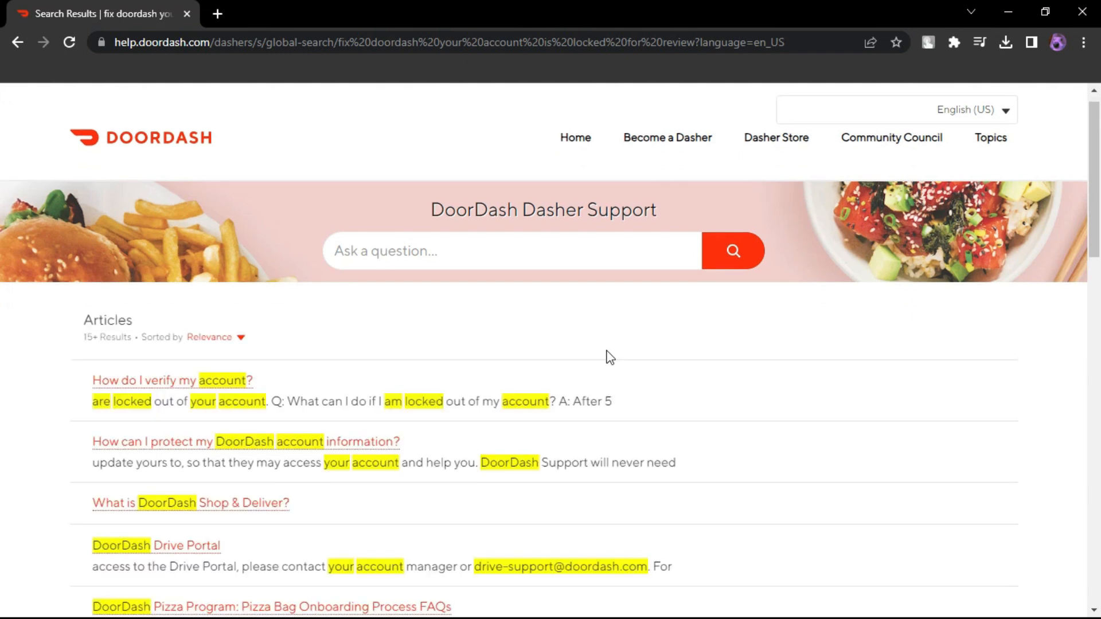
pyautogui.moveTo(693, 427)
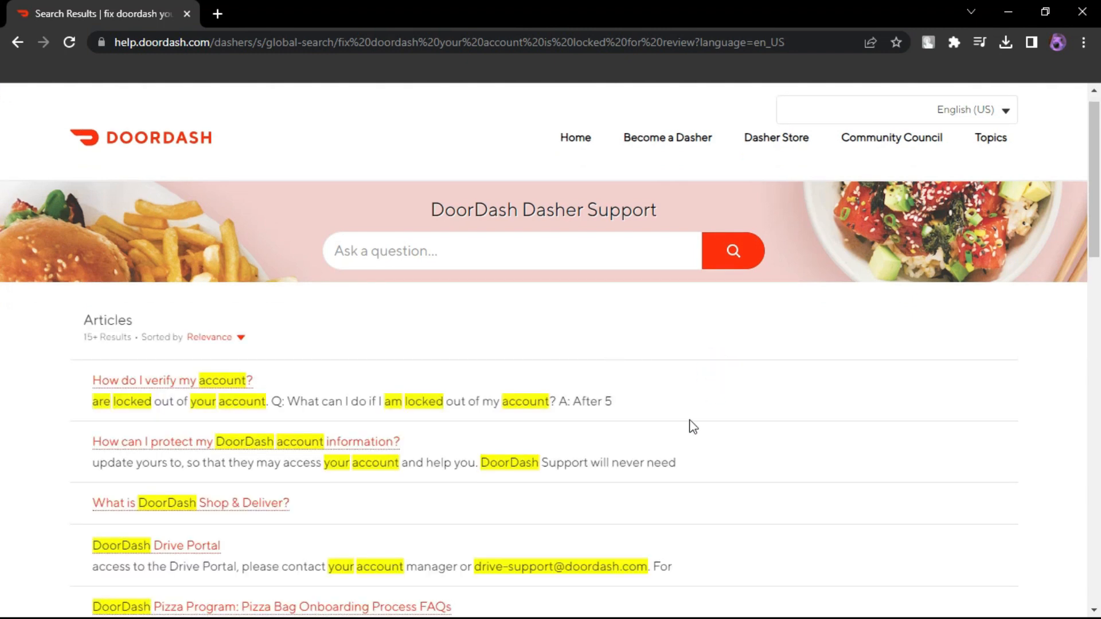
pyautogui.scroll(-3)
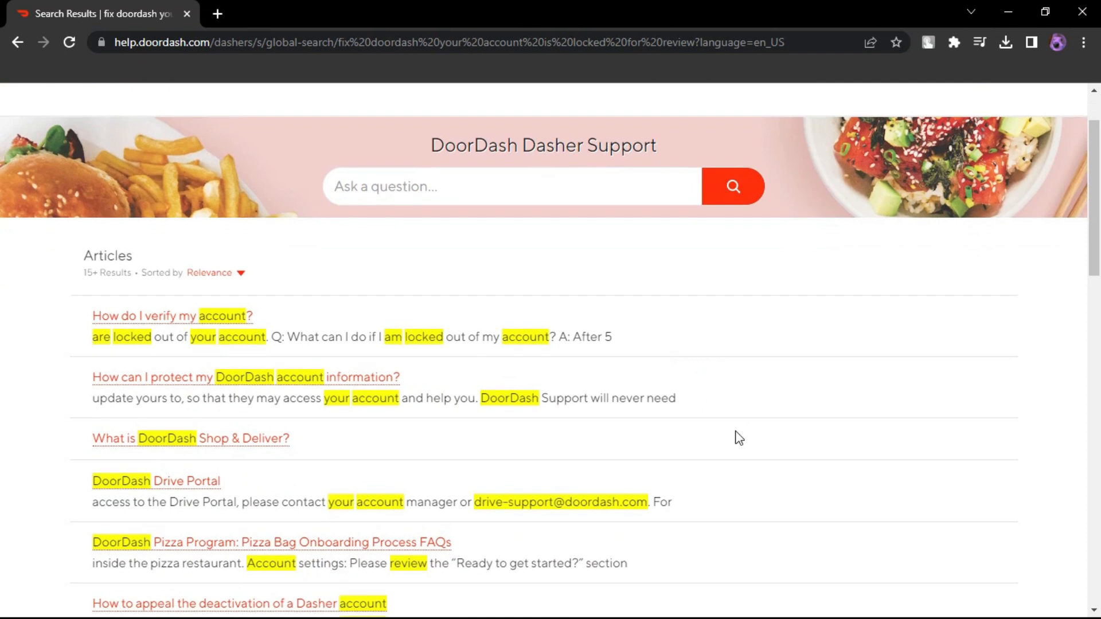
pyautogui.scroll(-3)
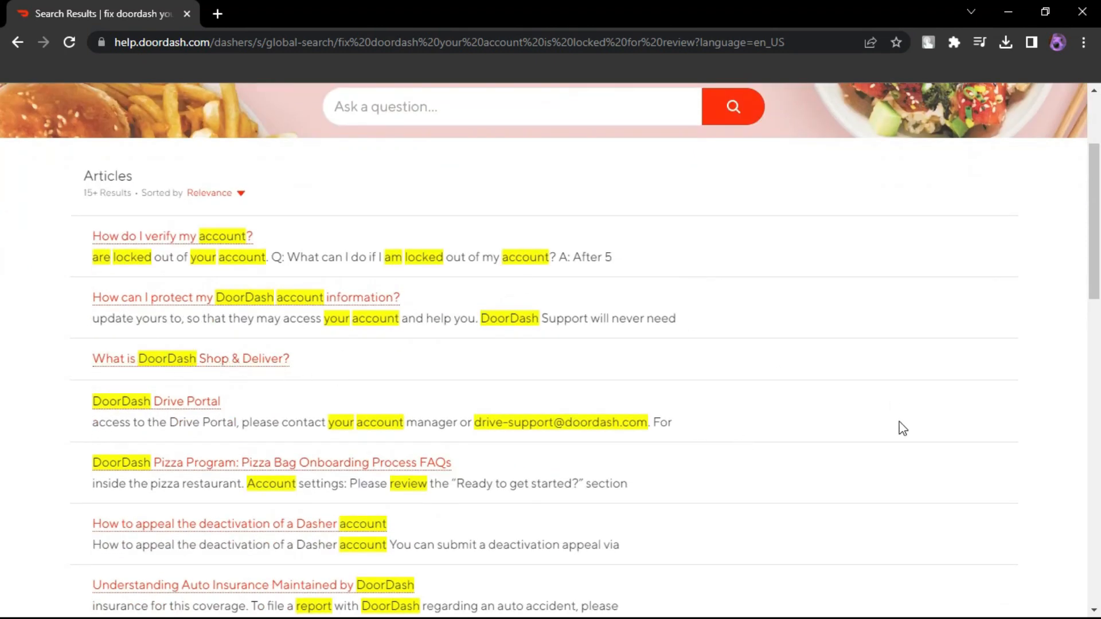
pyautogui.scroll(-3)
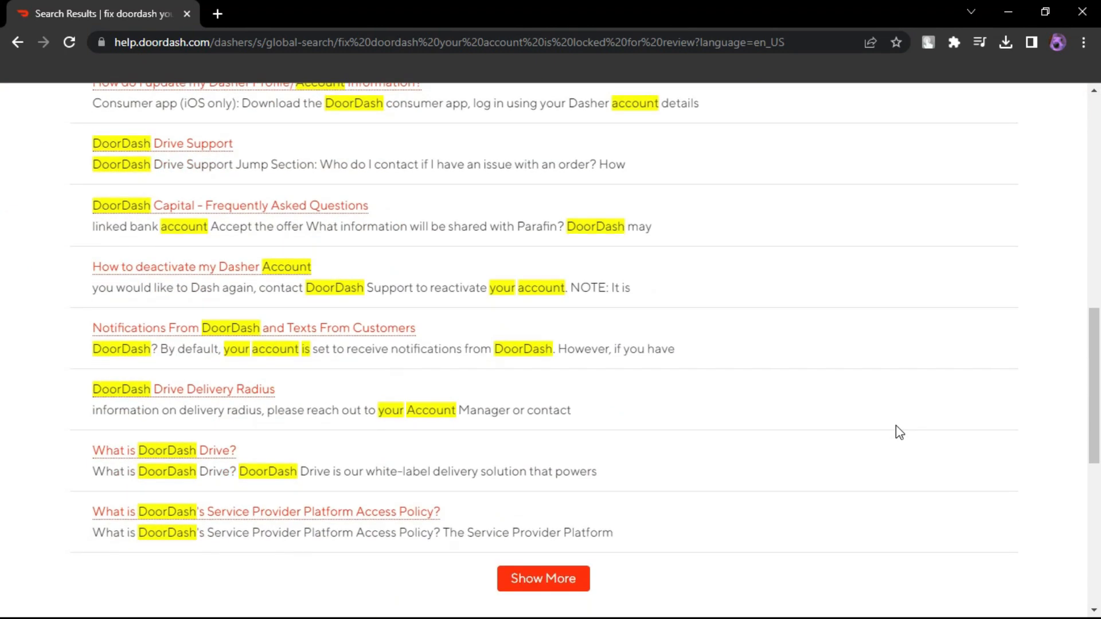
pyautogui.scroll(-3)
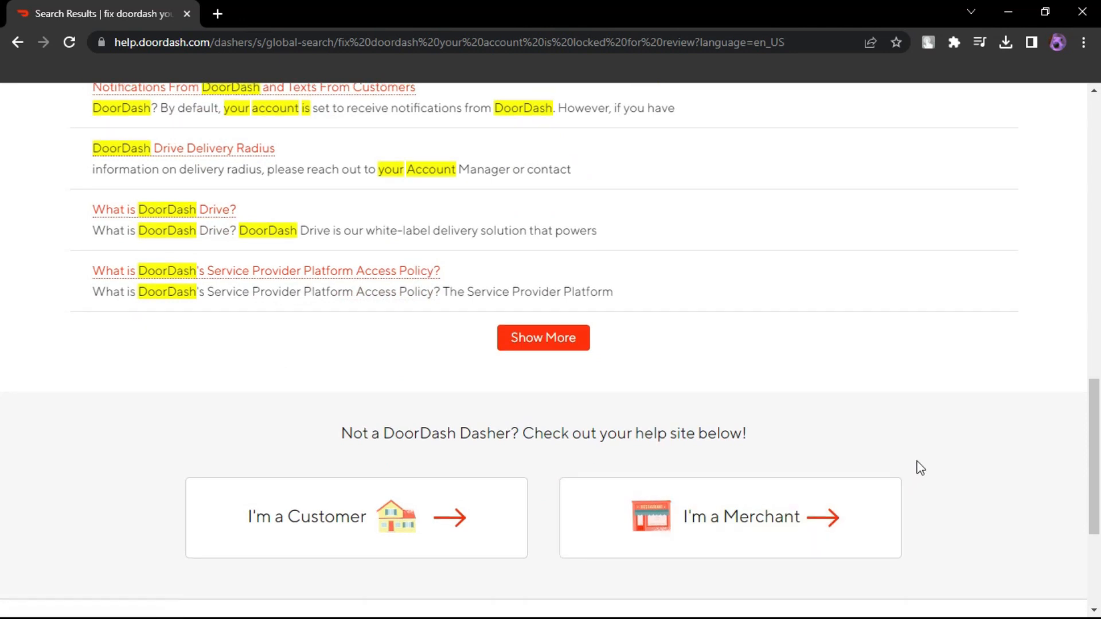
pyautogui.scroll(3)
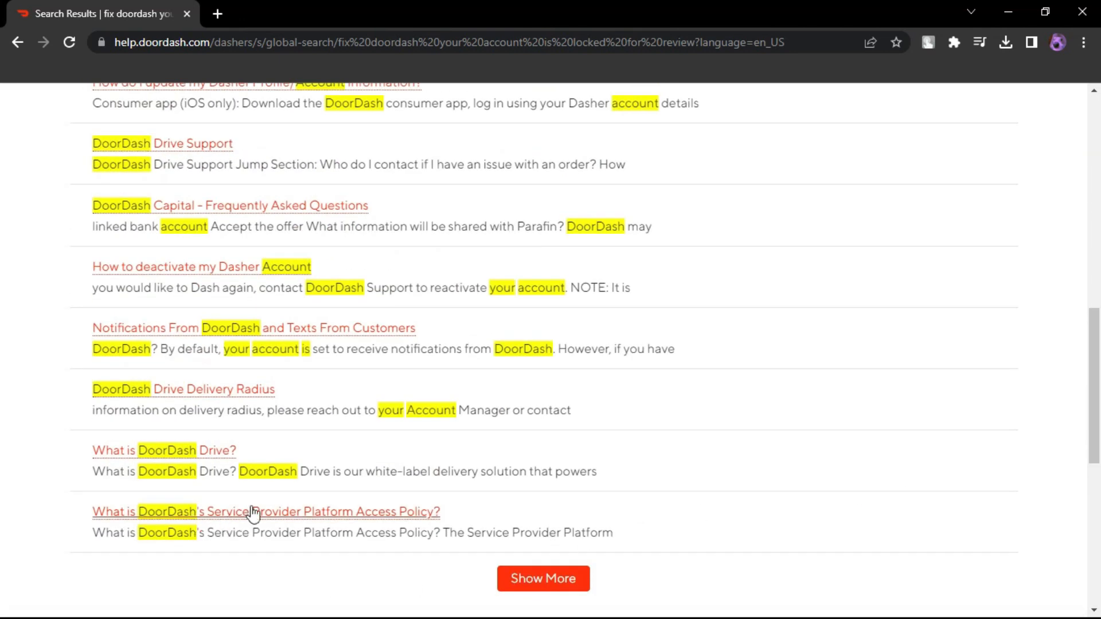
pyautogui.scroll(3)
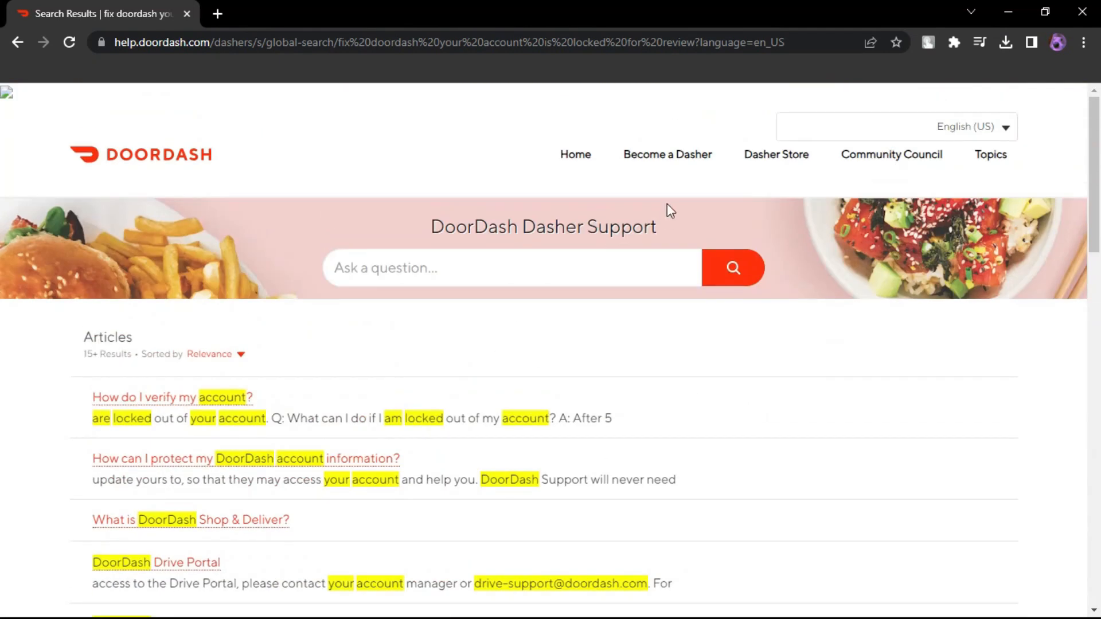